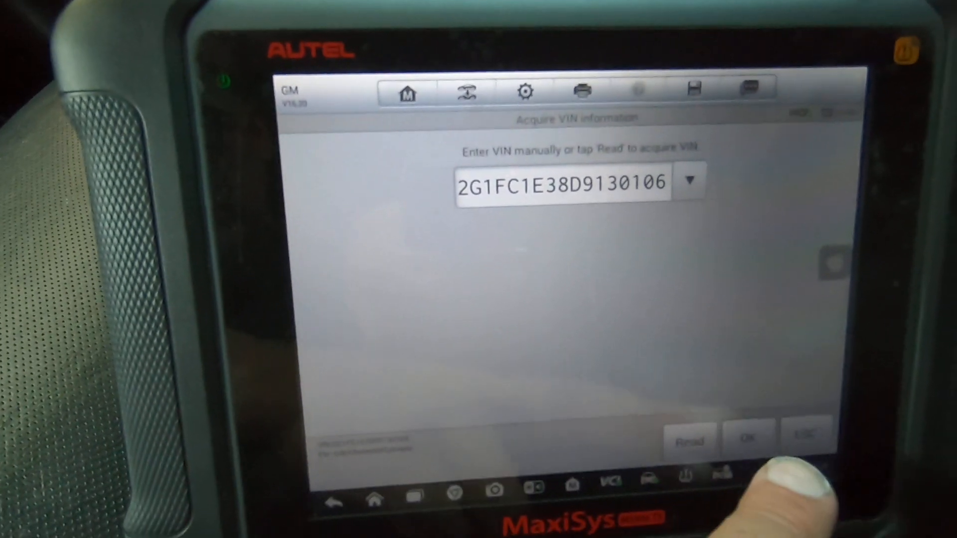
{"action": "left_click", "coordinate": [748, 438]}
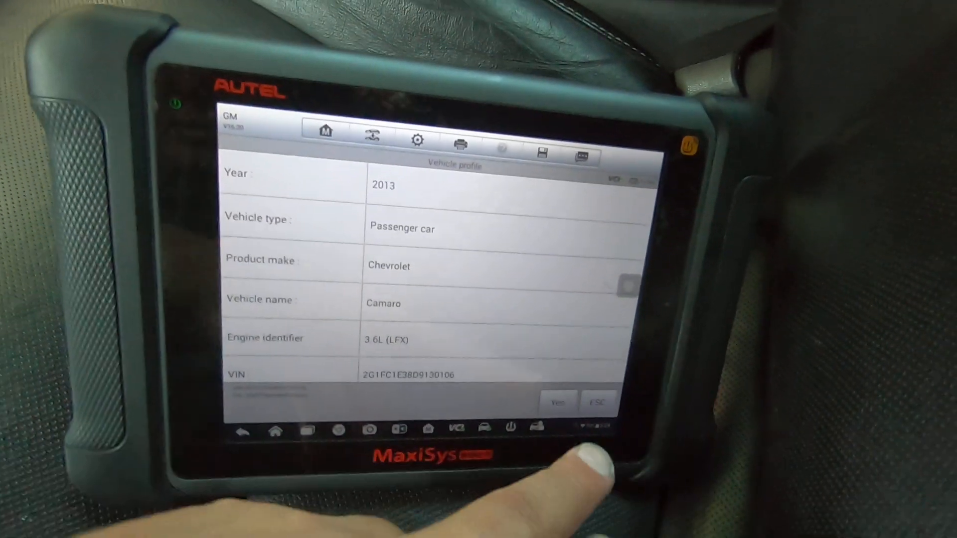
Confirm the 2013 Chevrolet Camaro profile with Yes to reach the GM main menu.
{"action": "left_click", "coordinate": [556, 402]}
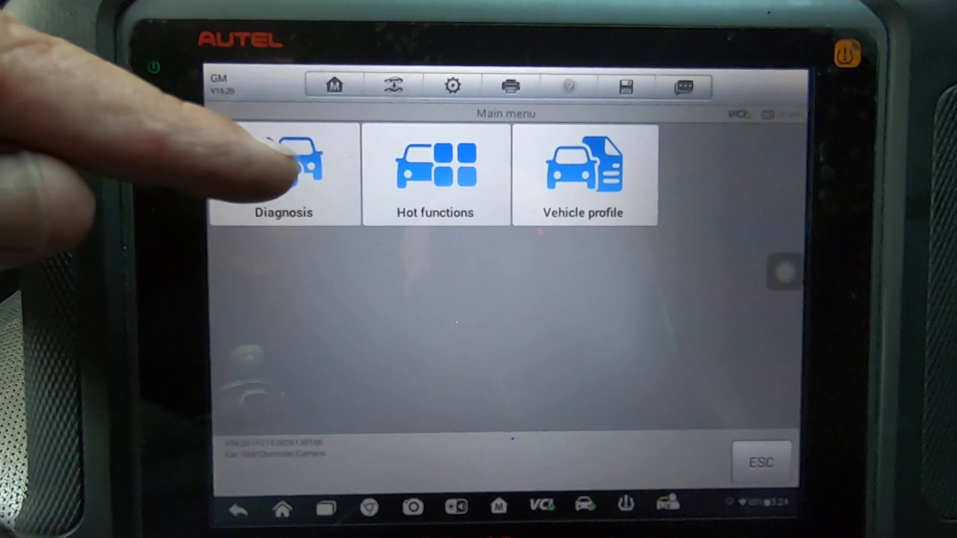
Go through Diagnosis to Control units and select the inflatable restraint sensing and diagnostic module.
{"action": "left_click", "coordinate": [284, 175]}
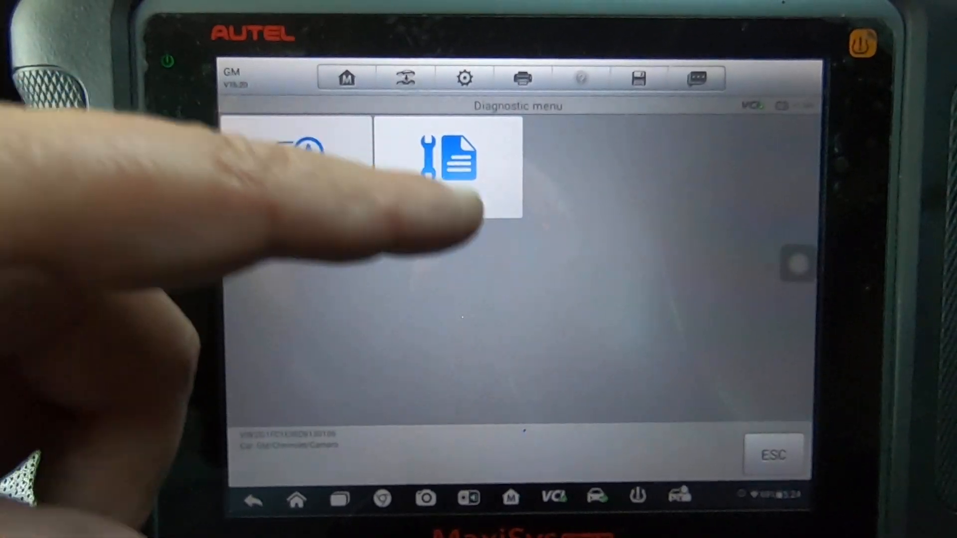
{"action": "left_click", "coordinate": [448, 158]}
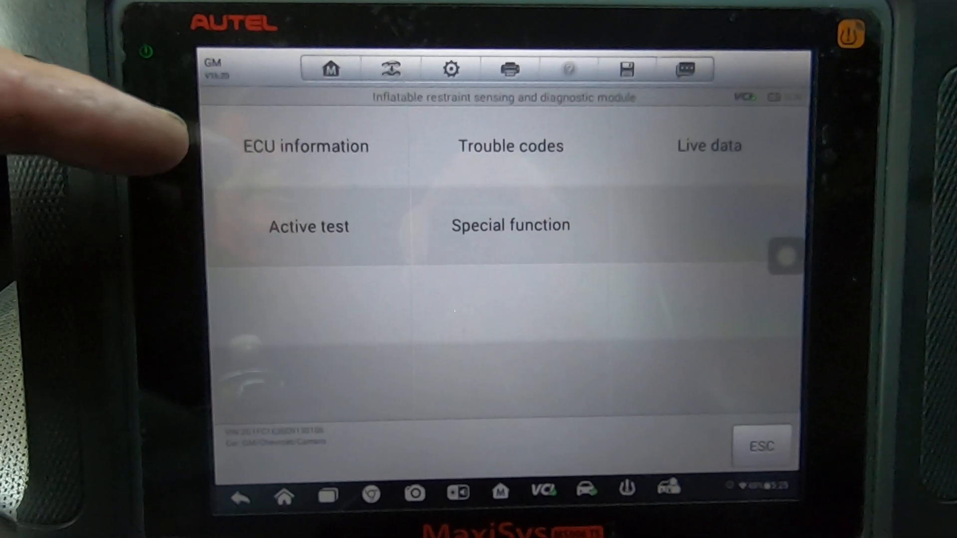
{"action": "left_click", "coordinate": [304, 146]}
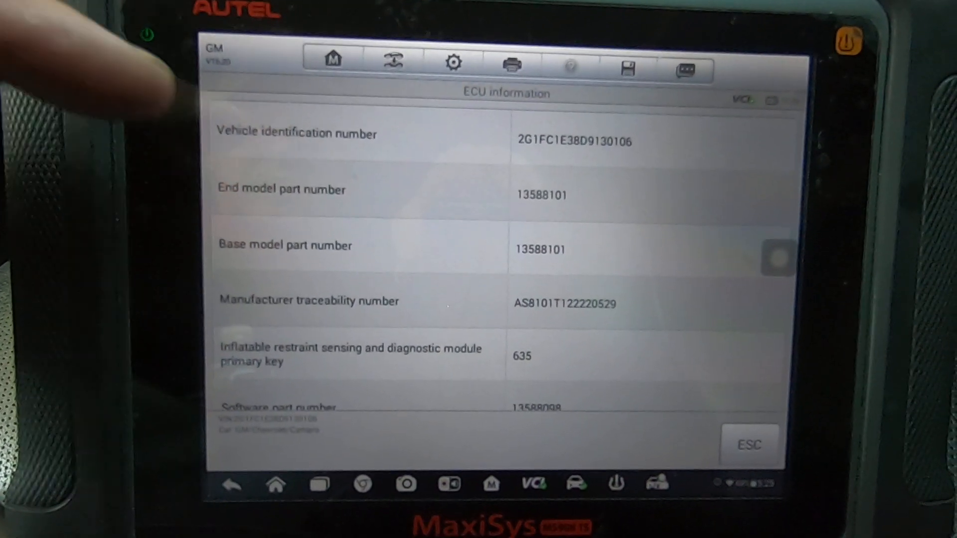
{"action": "scroll", "scroll_direction": "down", "scroll_amount": 3}
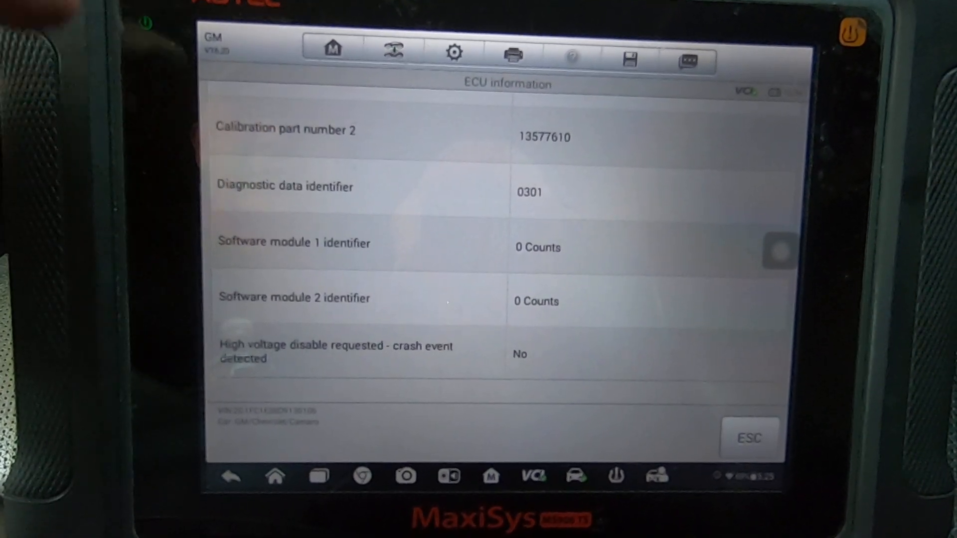
{"action": "scroll", "scroll_direction": "down", "scroll_amount": 3}
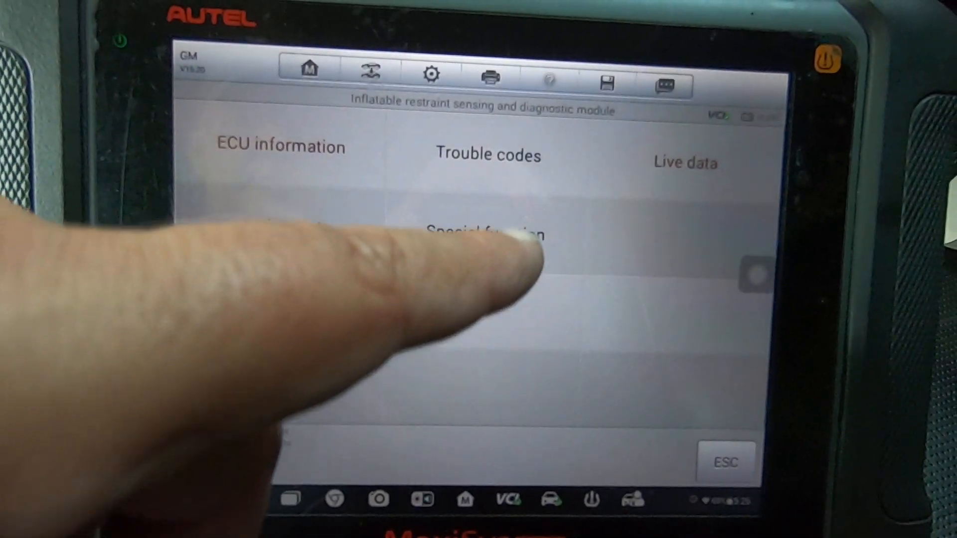
{"action": "left_click", "coordinate": [485, 234]}
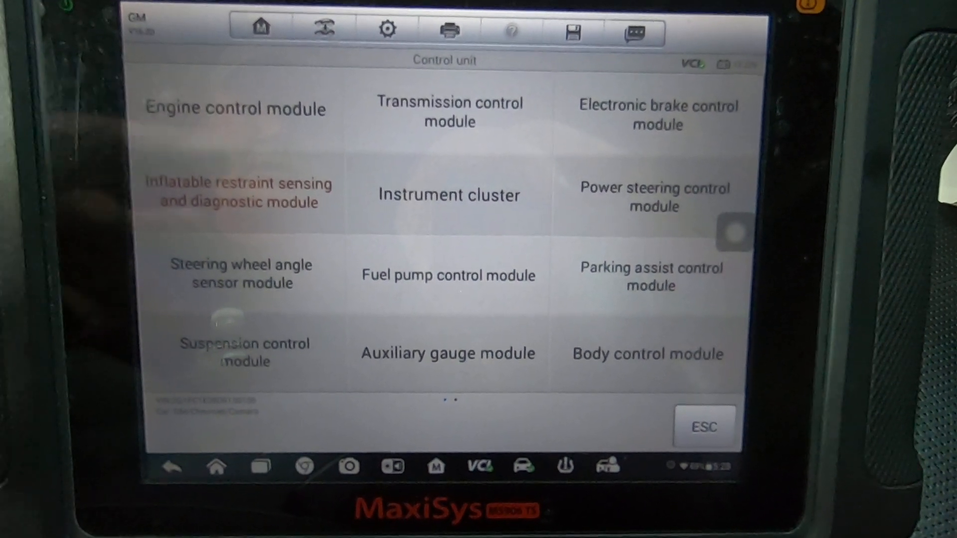
{"action": "scroll", "scroll_direction": "down", "scroll_amount": 3}
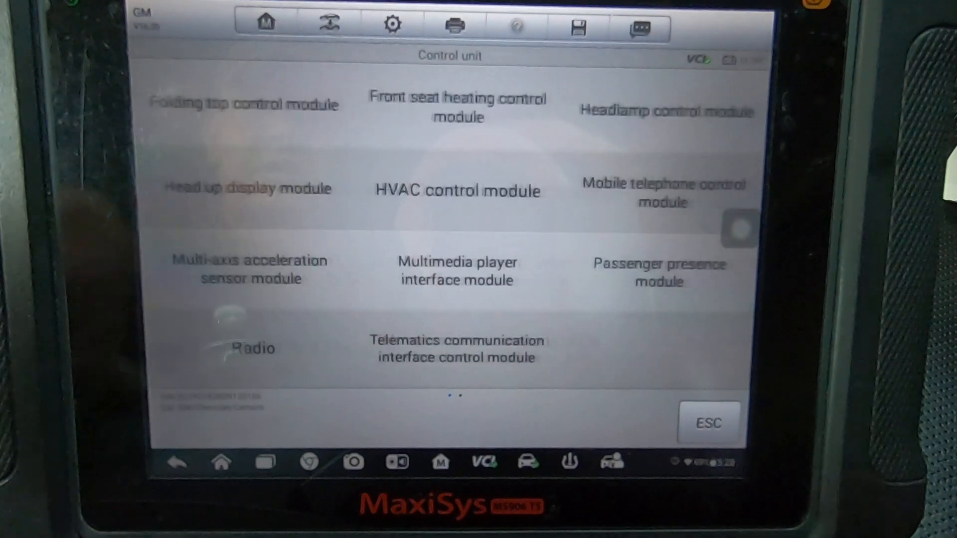